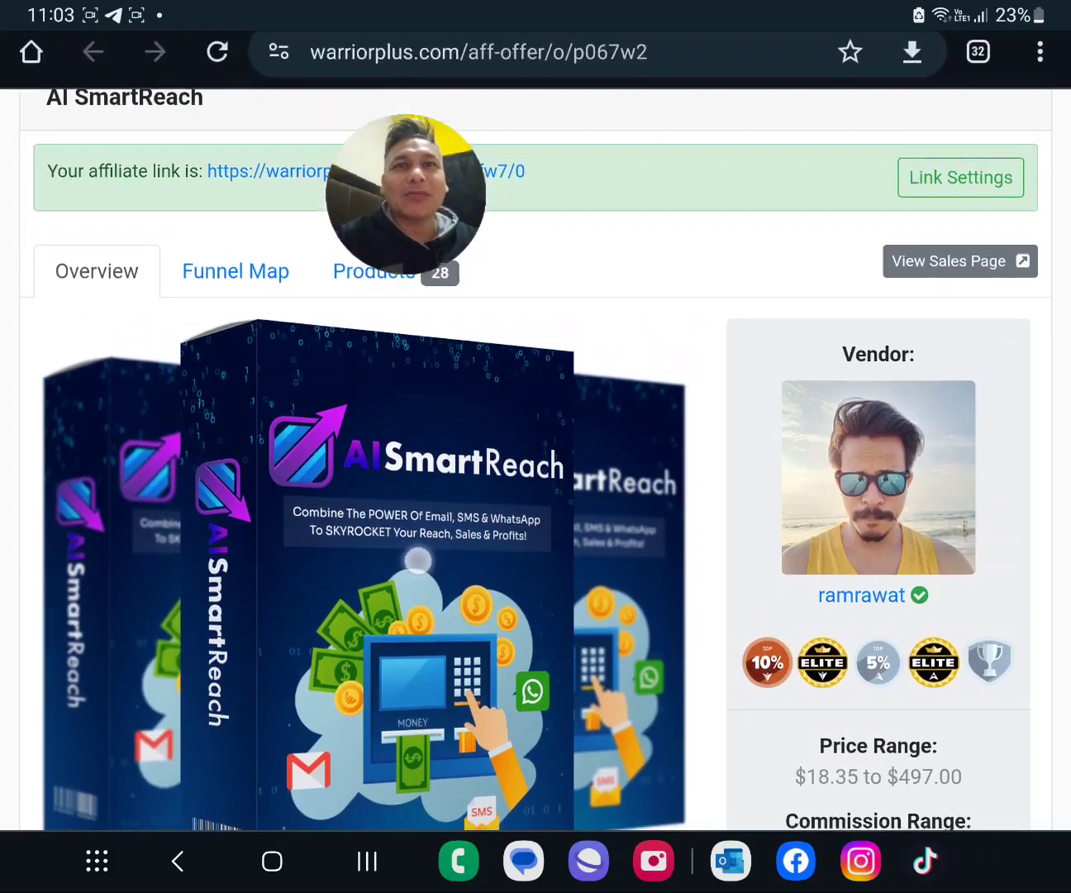
scroll("up", 3)
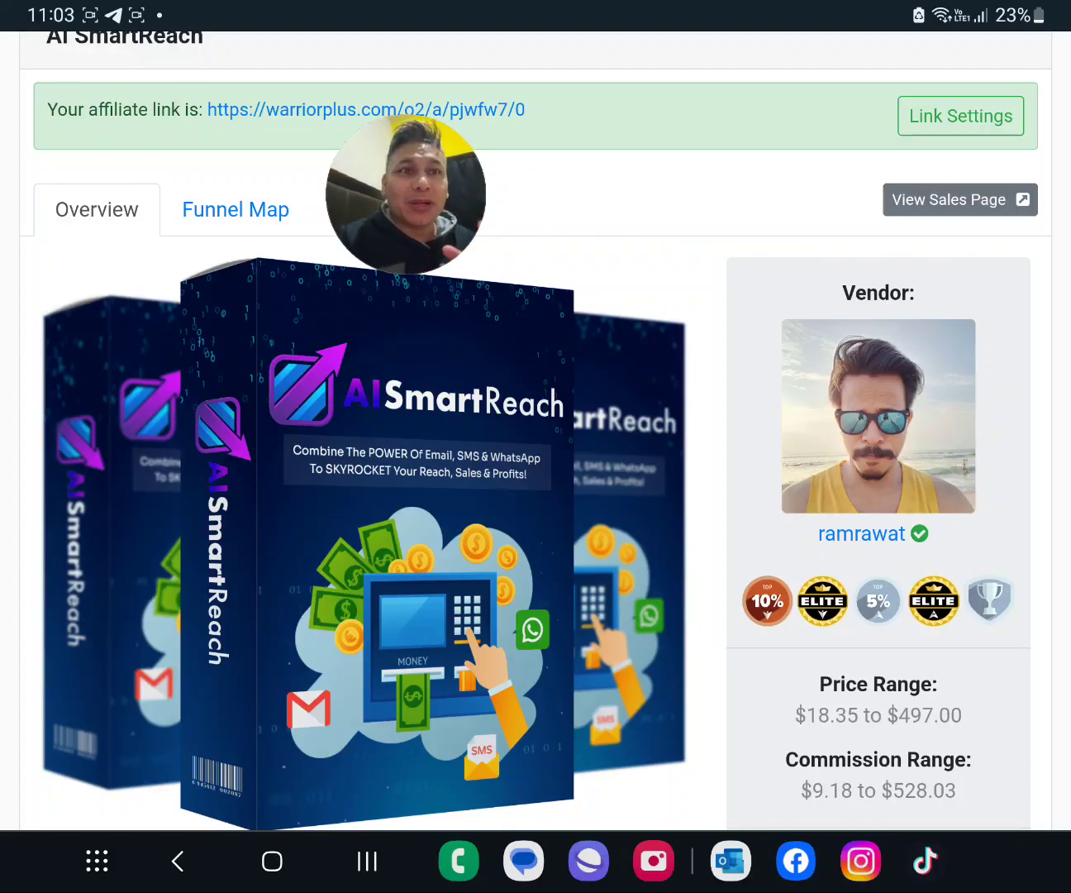
scroll("down", 3)
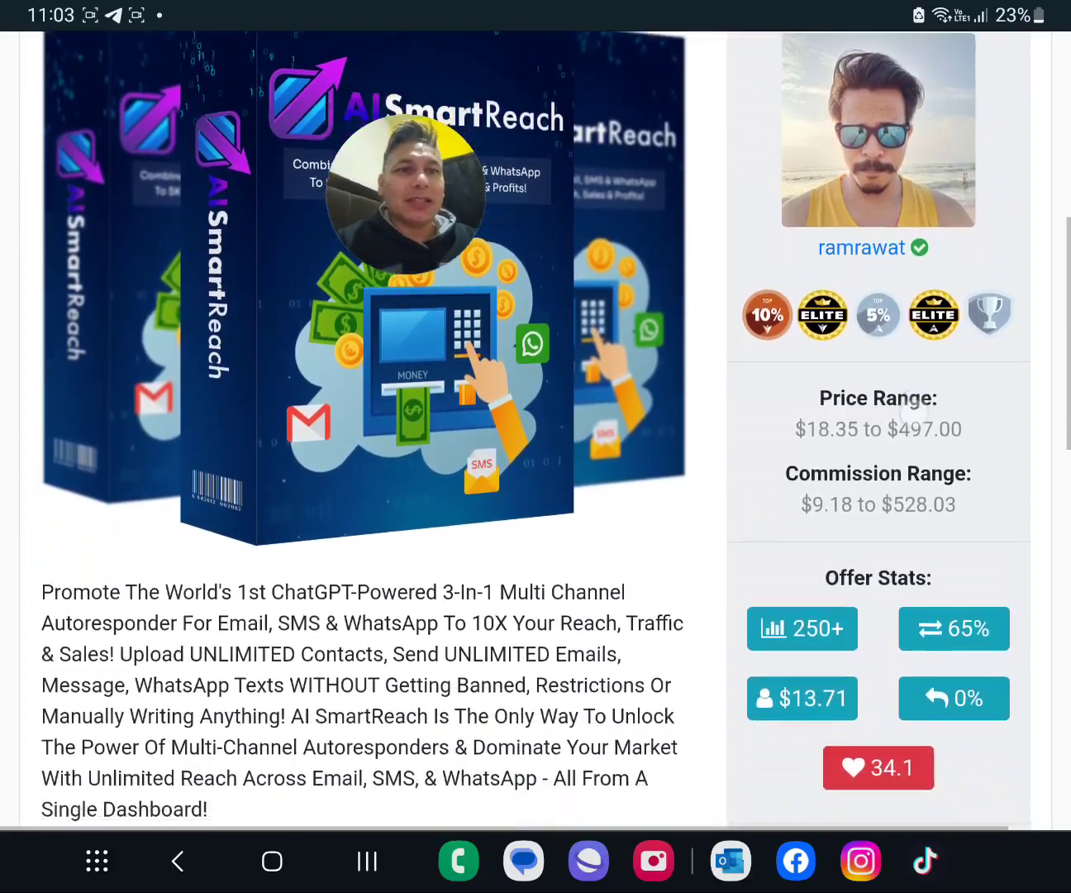
scroll("down", 3)
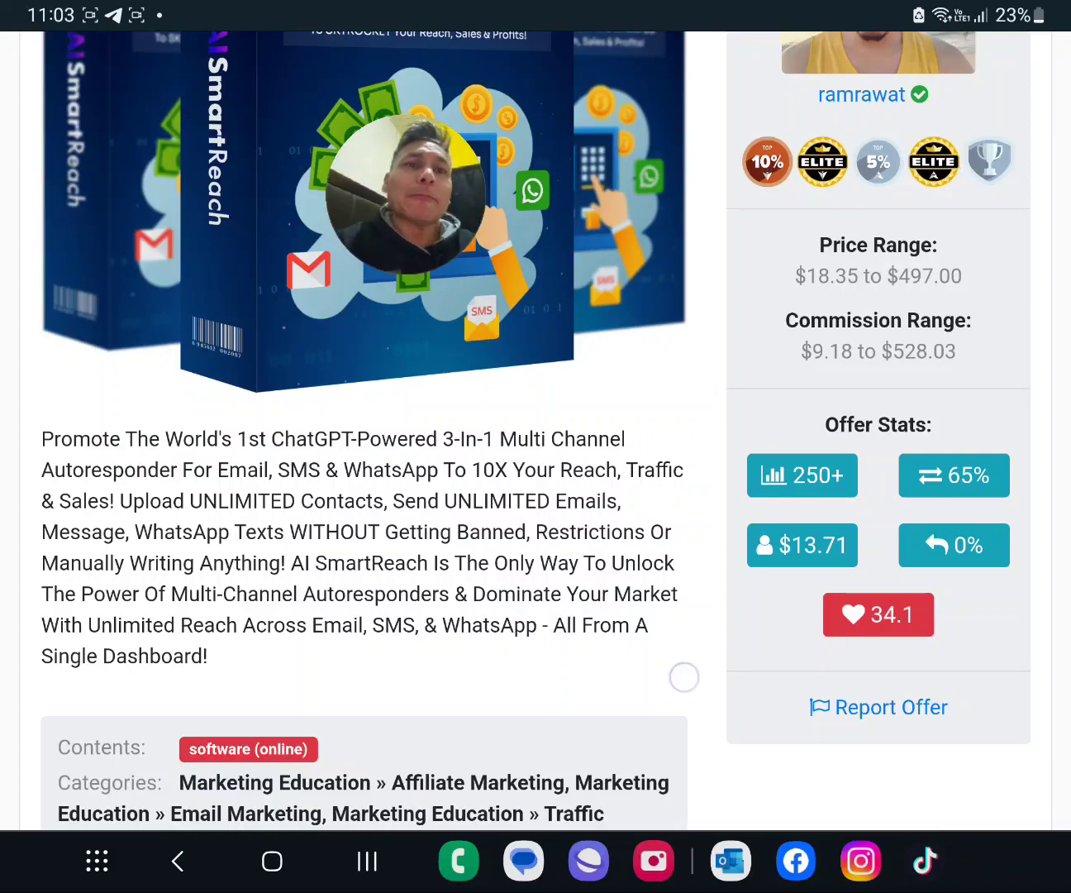
scroll("down", 3)
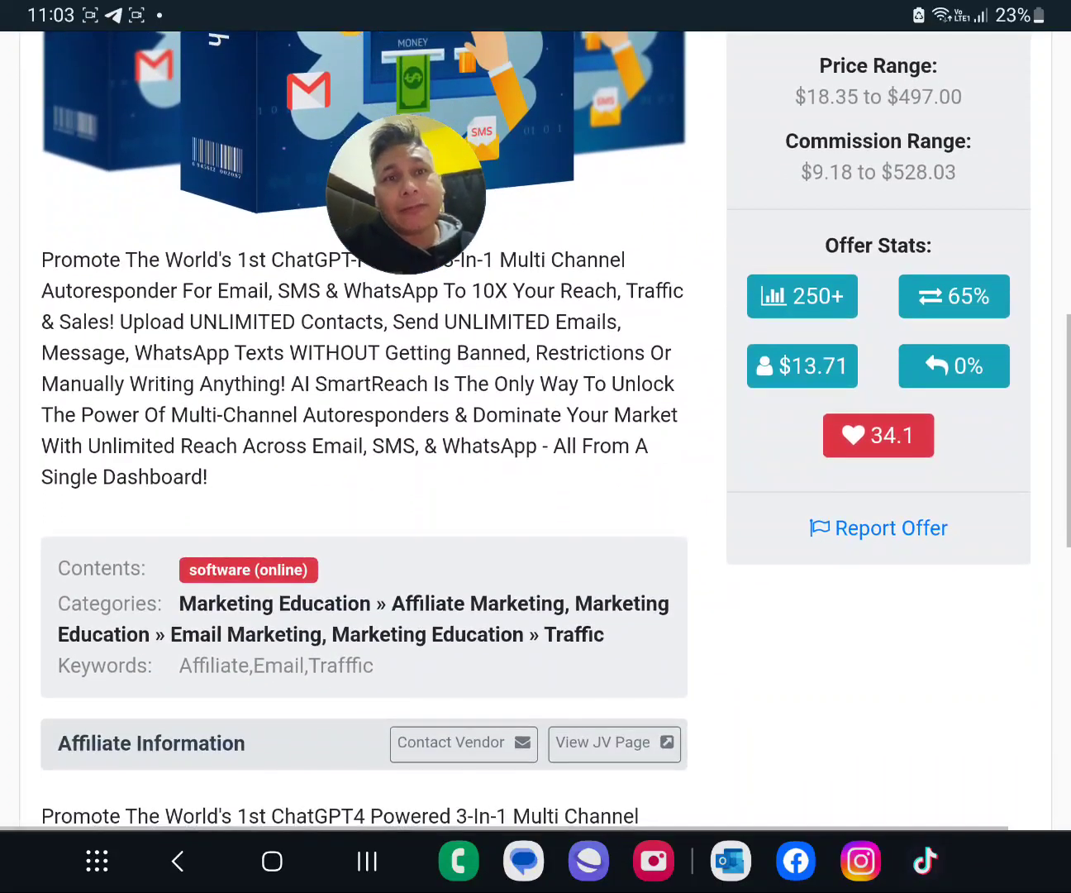
scroll("down", 3)
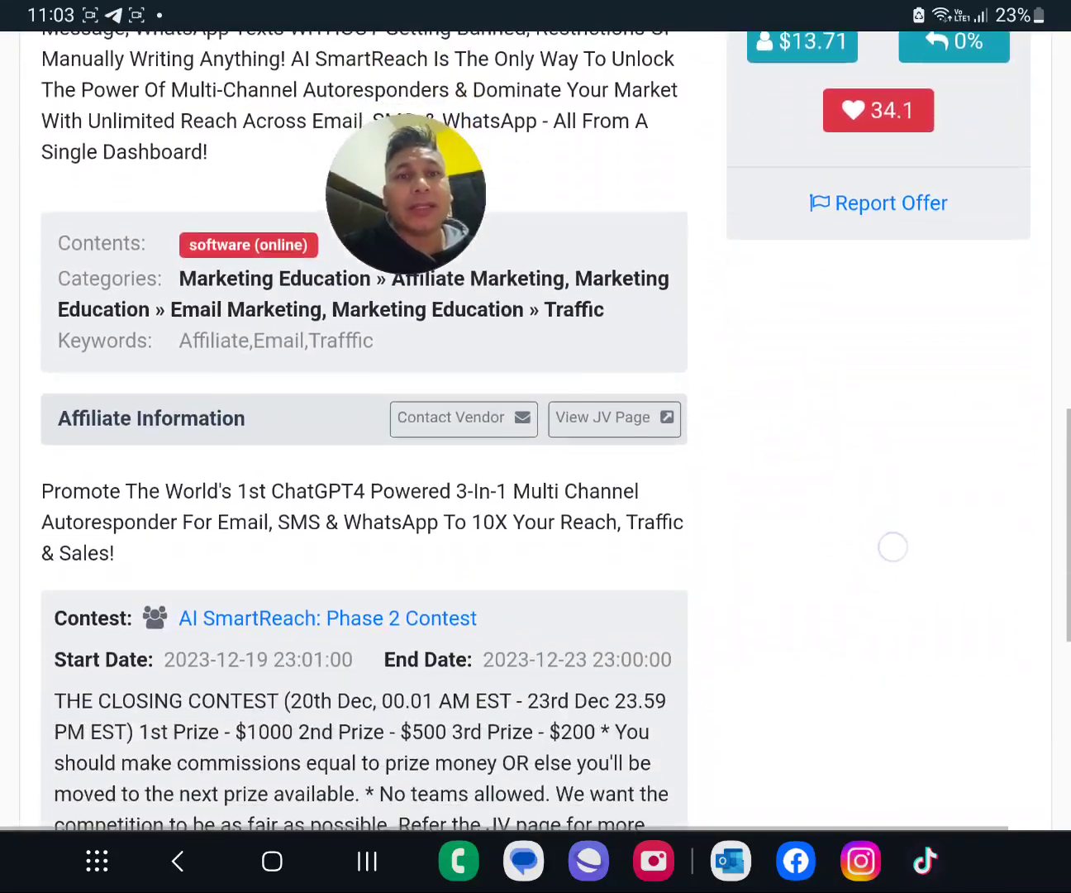
scroll("down", 3)
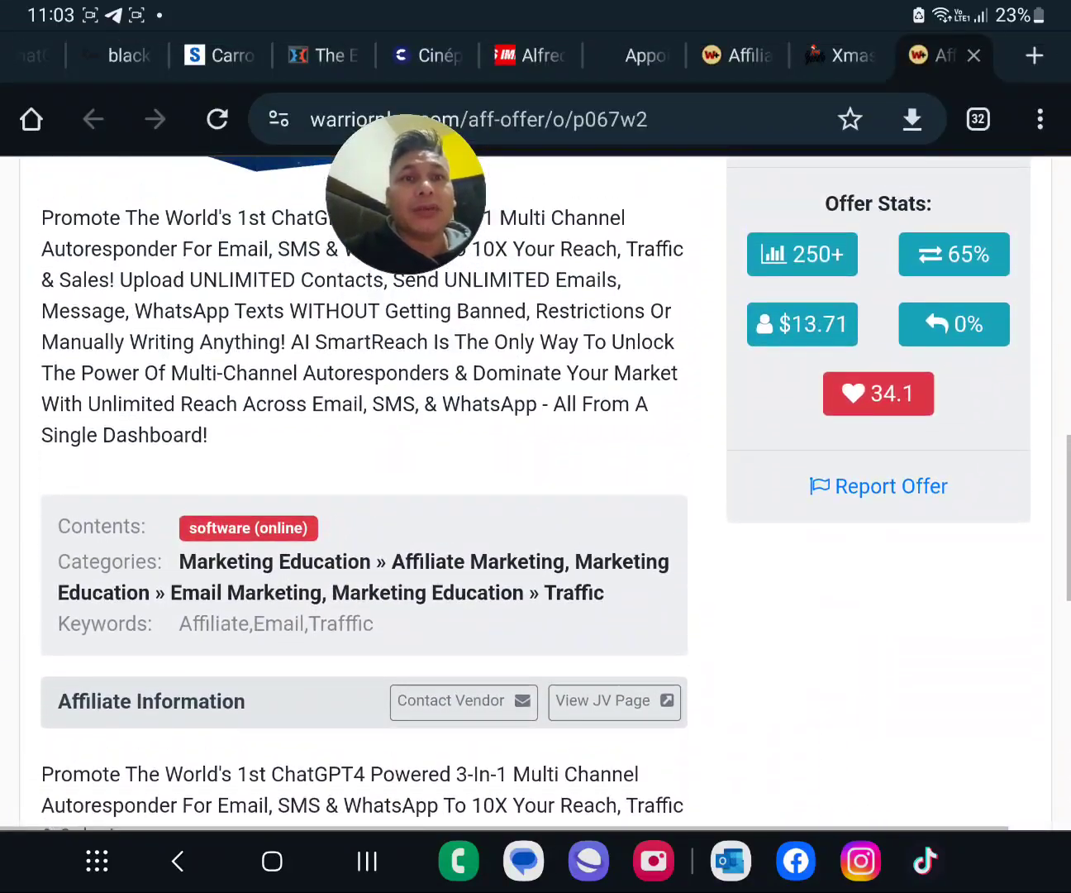
scroll("up", 3)
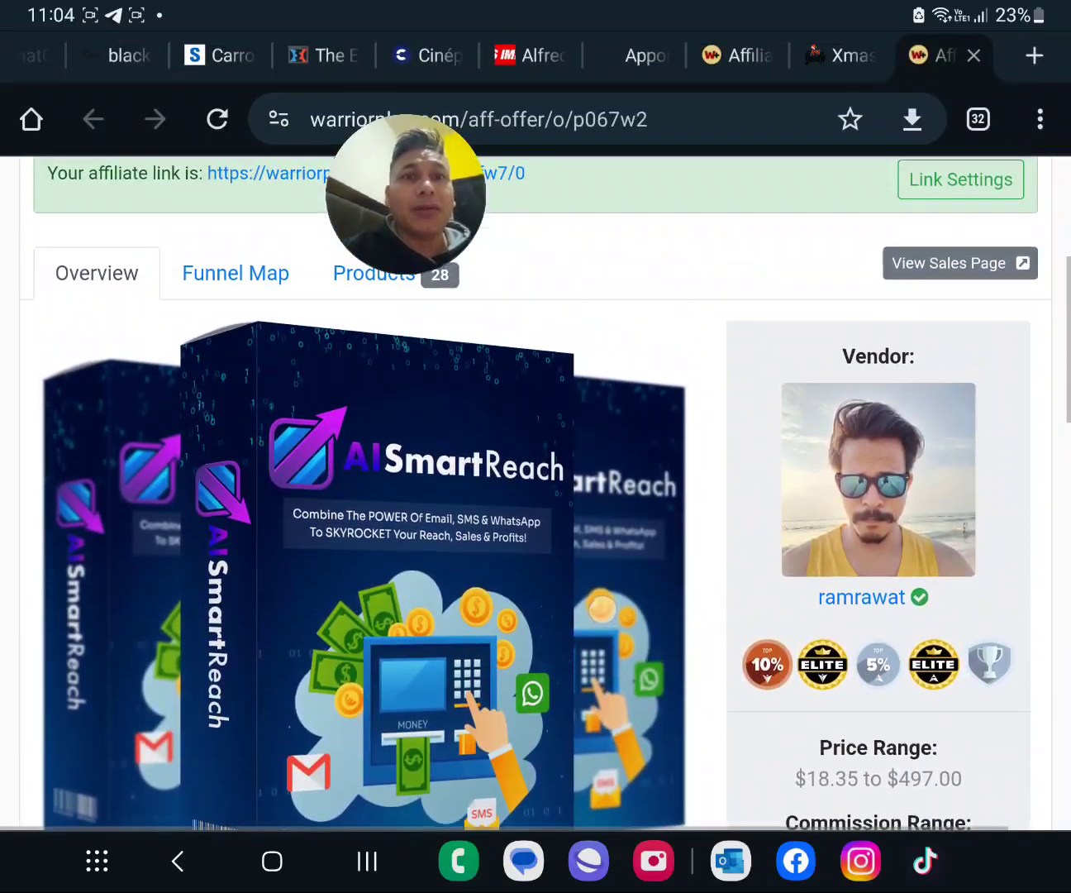